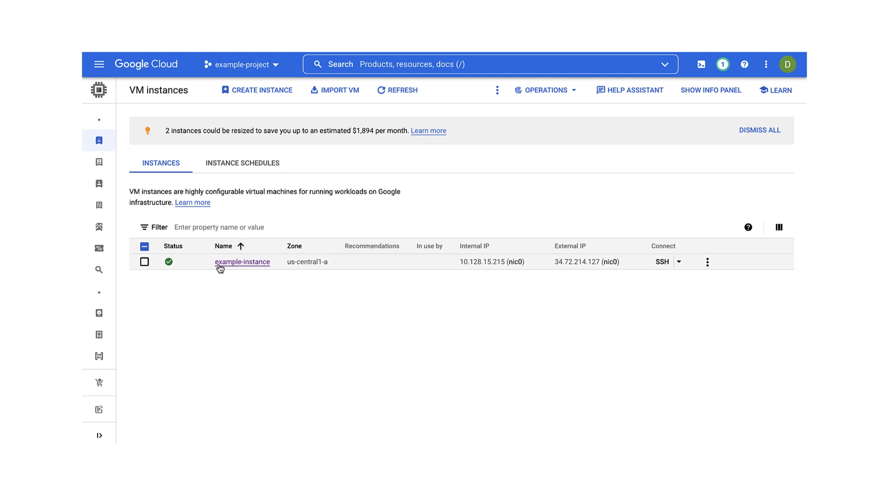
Start installing the Ops Agent from example-instance's Observability metrics page.
click(242, 262)
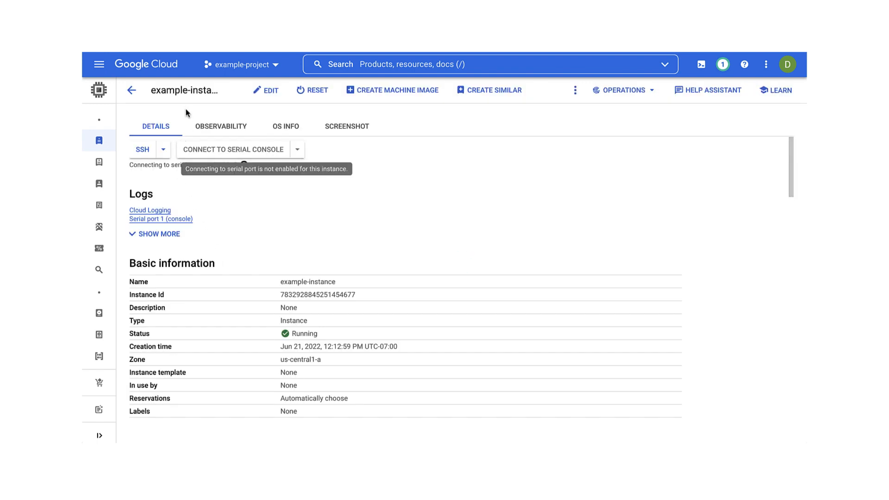
click(220, 126)
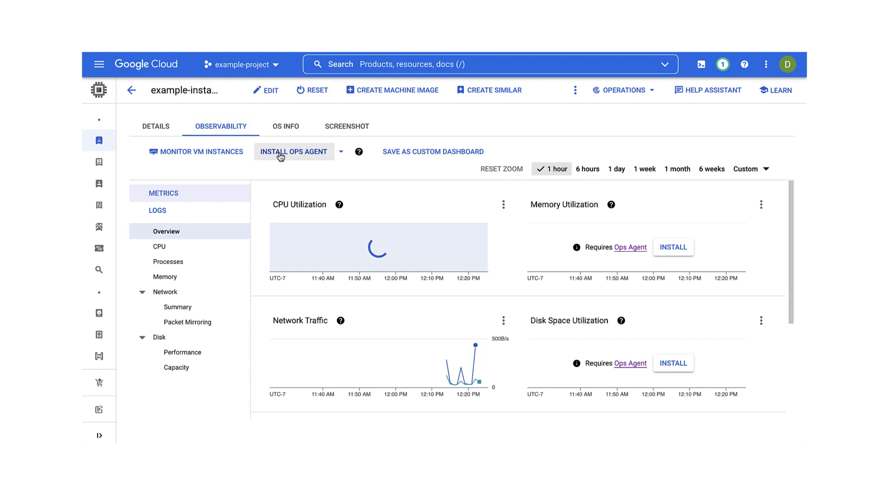
click(294, 151)
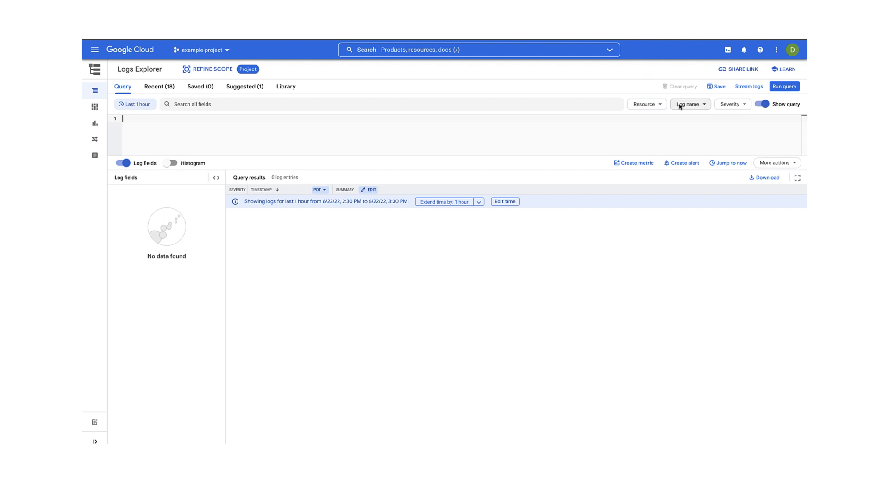
Filter the Logs Explorer query by log name pacemaker-log, listing 2,238 entries from example-instance.
click(688, 104)
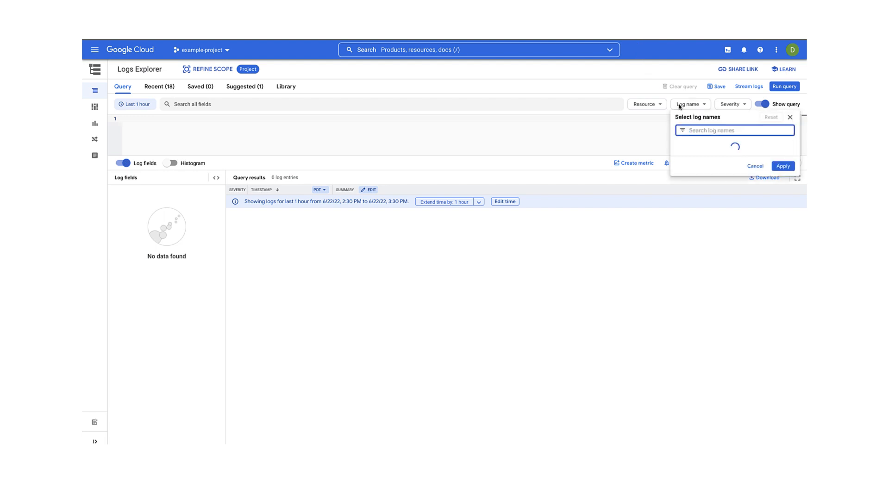
text(pacemaker-log)
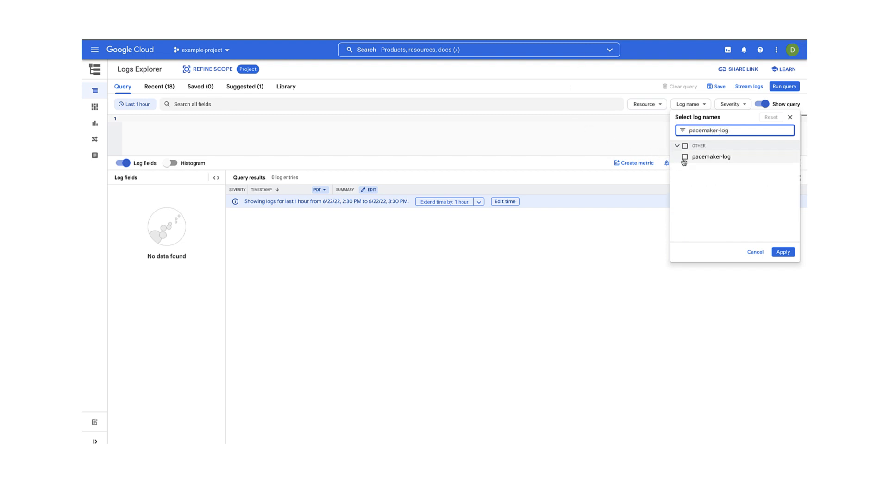
click(684, 157)
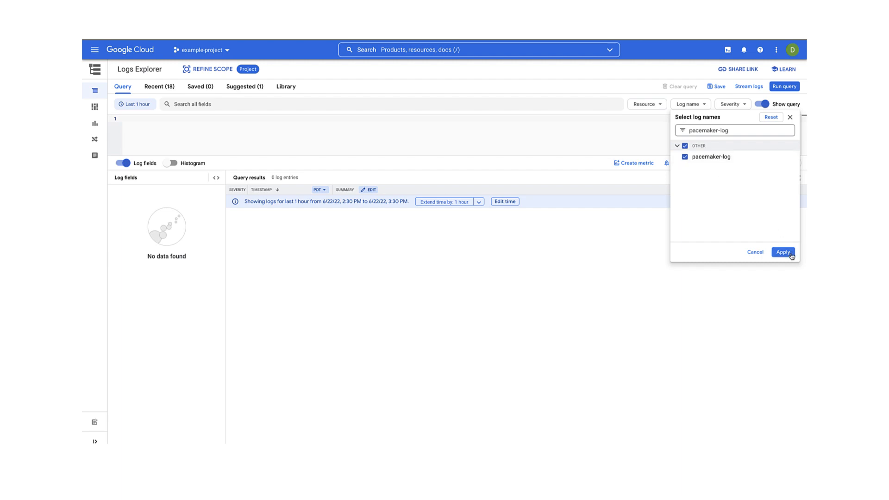
click(783, 252)
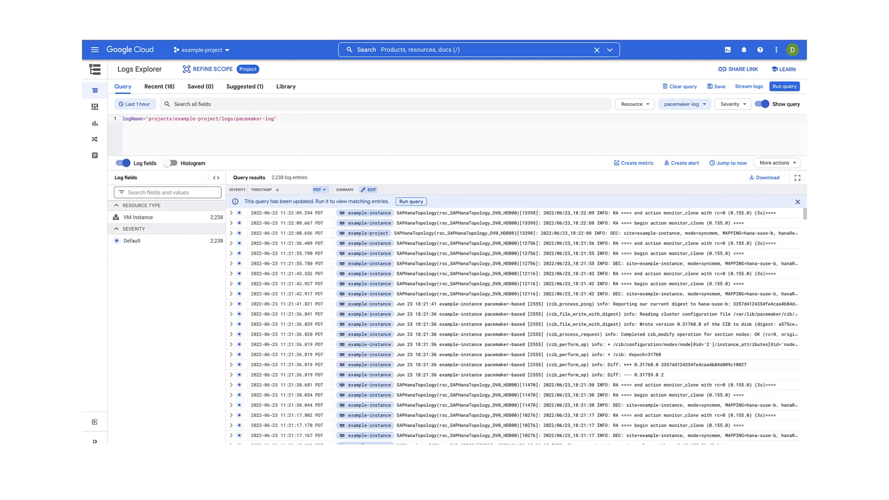